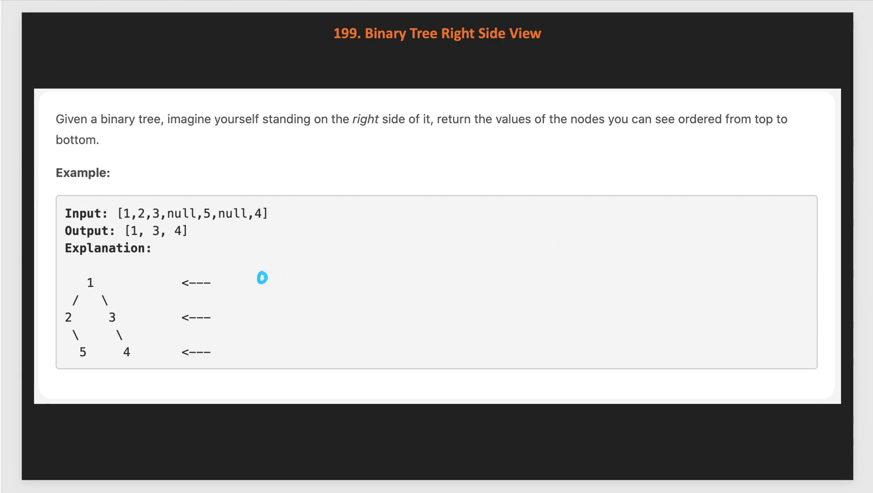
Step: Sketch a viewer right of the example tree and circle visible nodes 1, 3 and 4
left_click_drag(261, 278, 262, 368)
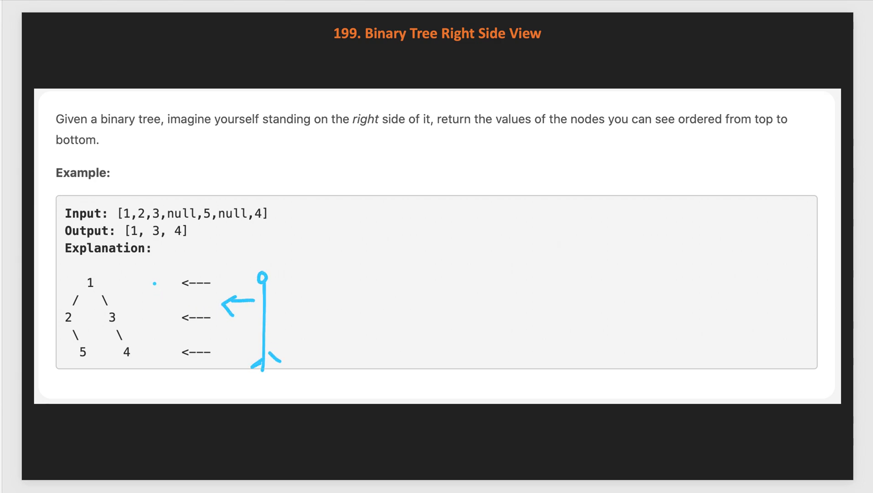
left_click_drag(81, 276, 103, 289)
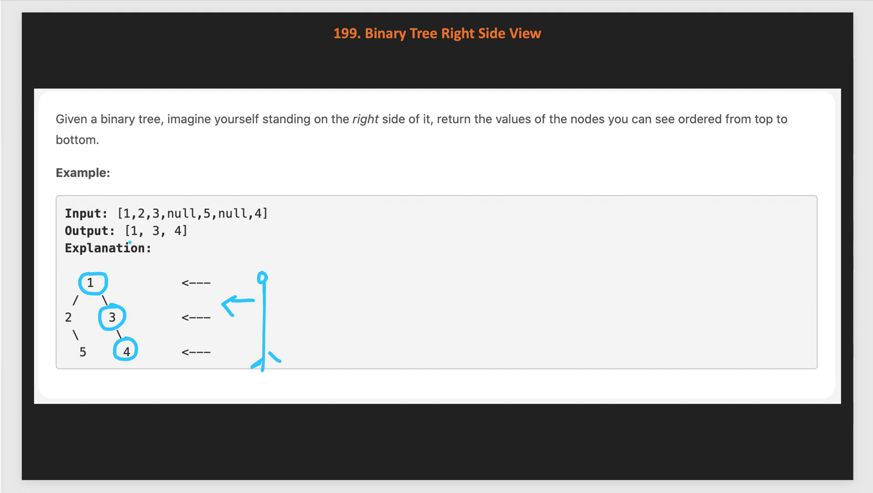
left_click_drag(128, 241, 189, 239)
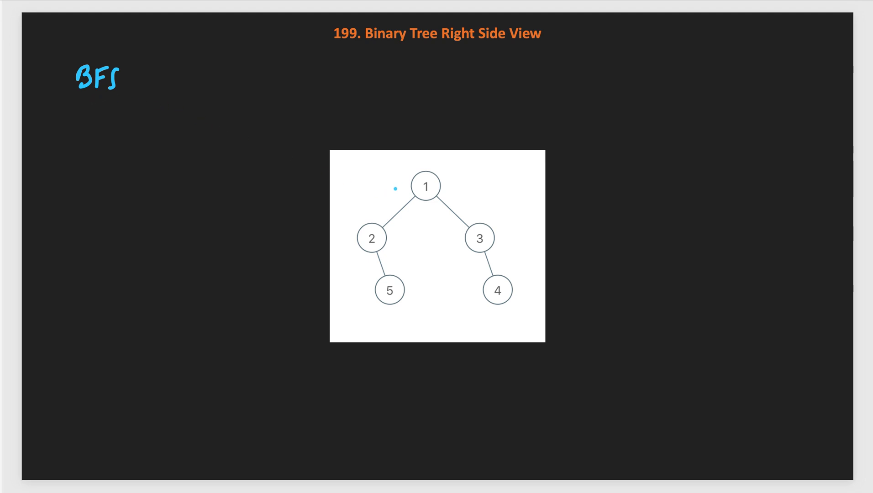
mouse_move(415, 192)
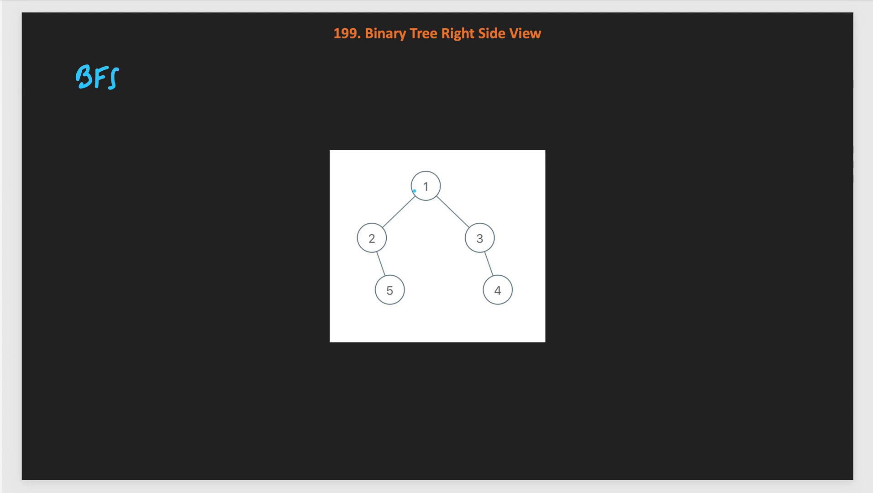
mouse_move(382, 210)
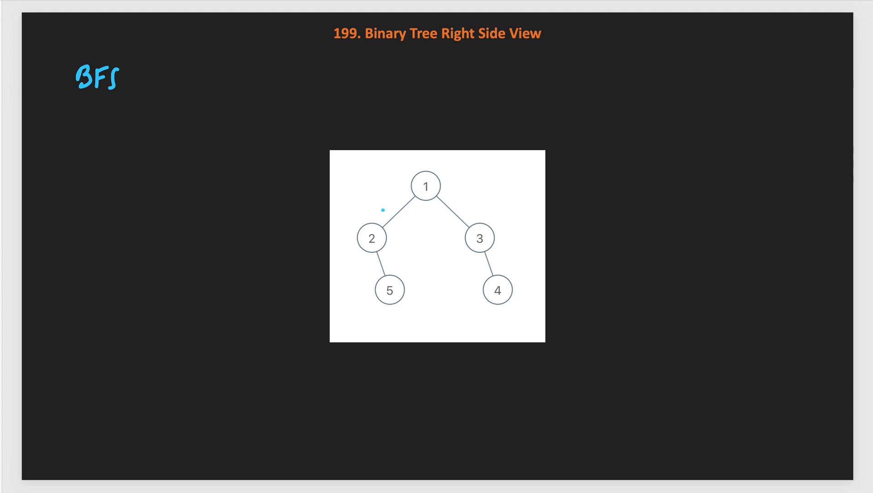
Step: Draw a queue holding node 1 and handwrite while(q.size() > 0) beside the tree
left_click_drag(348, 82, 523, 78)
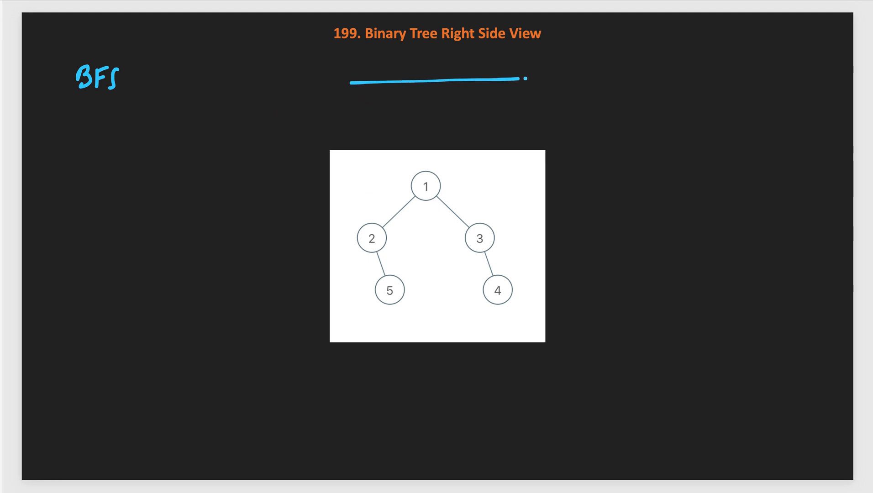
left_click_drag(360, 117, 510, 116)
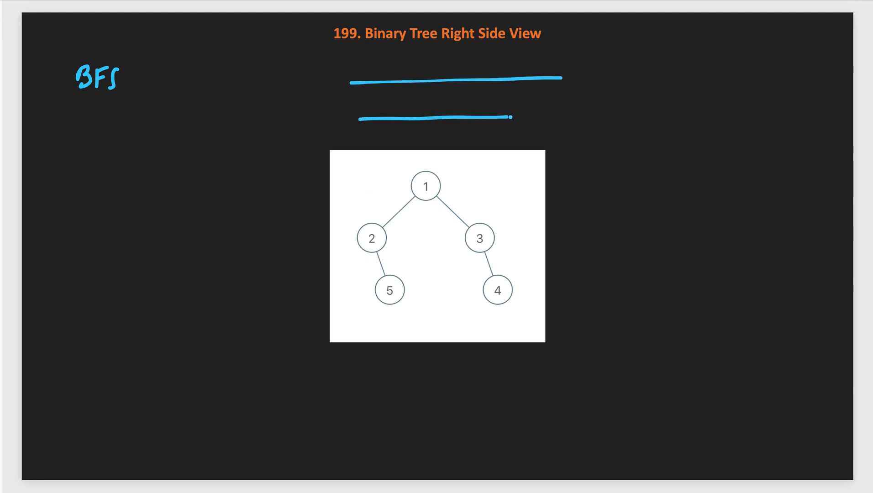
left_click_drag(507, 116, 563, 114)
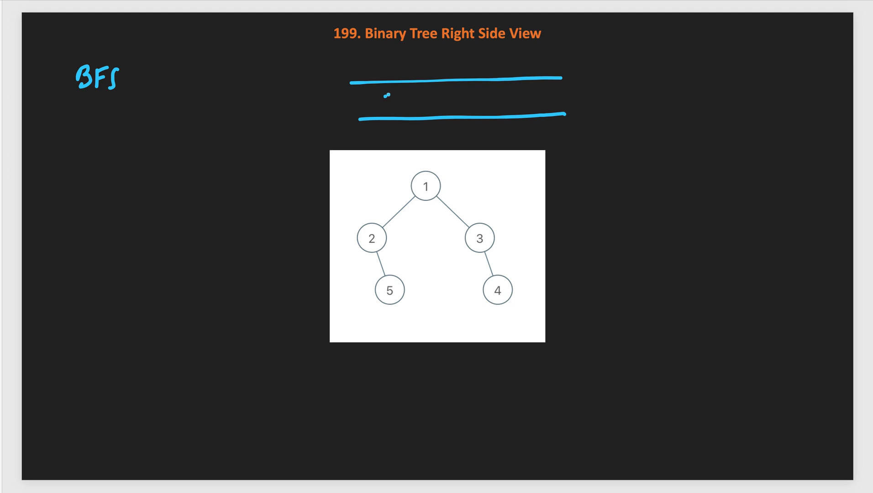
type("while( q.")
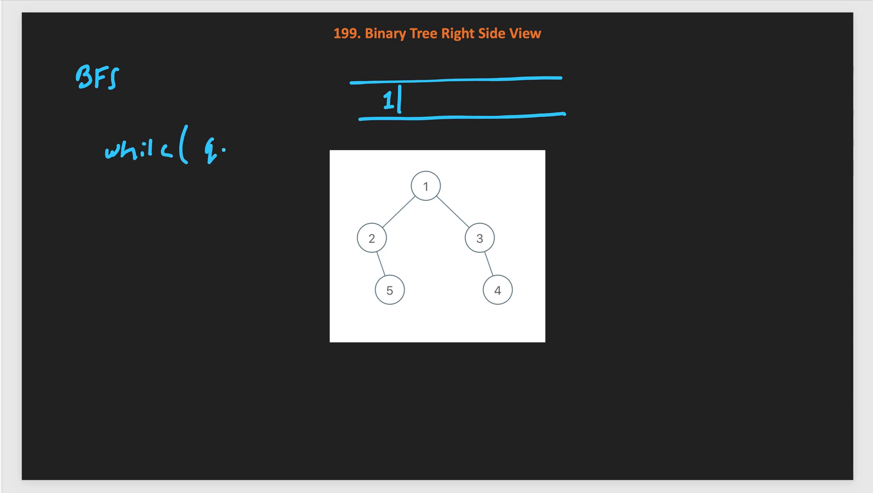
type("size() >0")
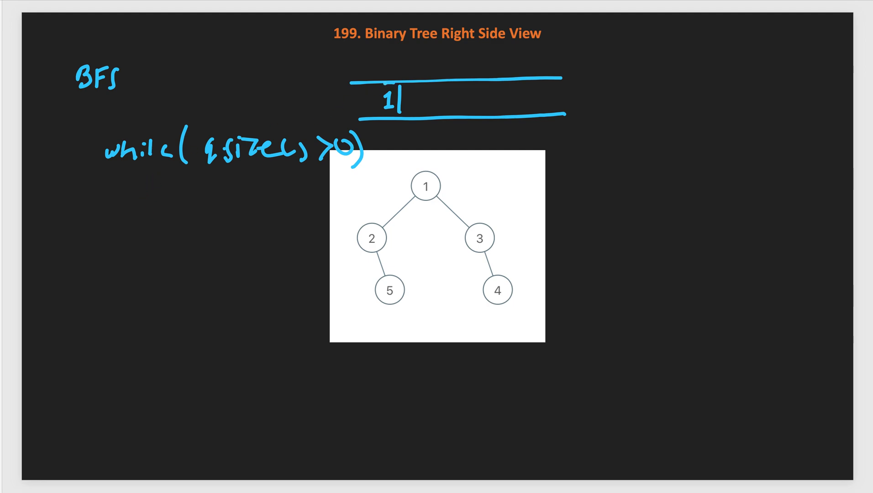
left_click_drag(452, 183, 515, 181)
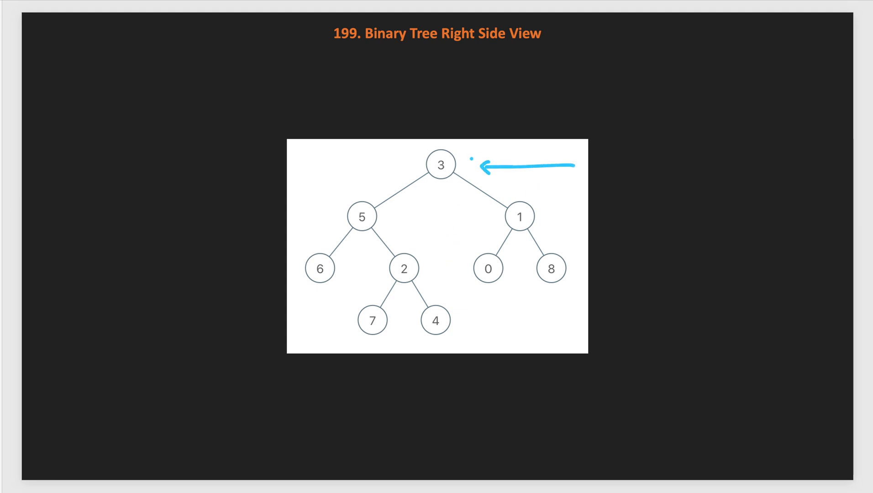
Step: Draw an arrow from the right pointing at root node 3 on the larger tree
left_click_drag(599, 214, 540, 214)
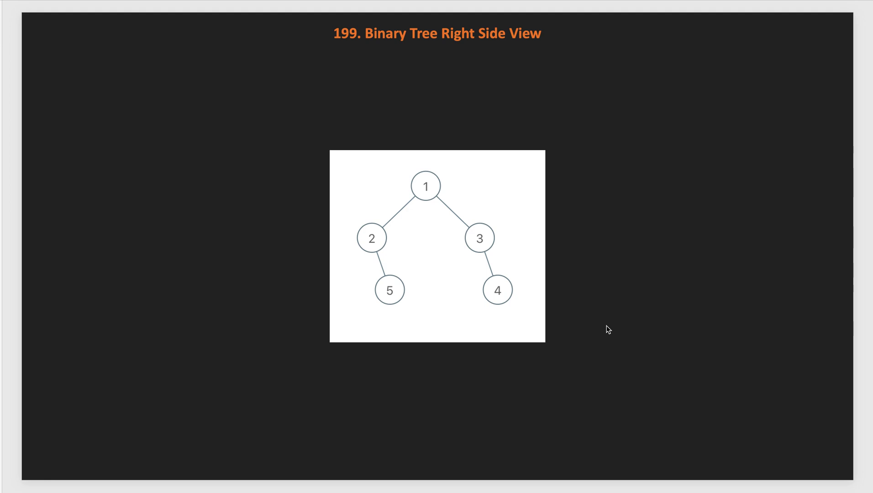
Step: Handwrite 'DFS' at the top-left of the tree slide with branching arrows beneath it
left_click_drag(109, 75, 110, 103)
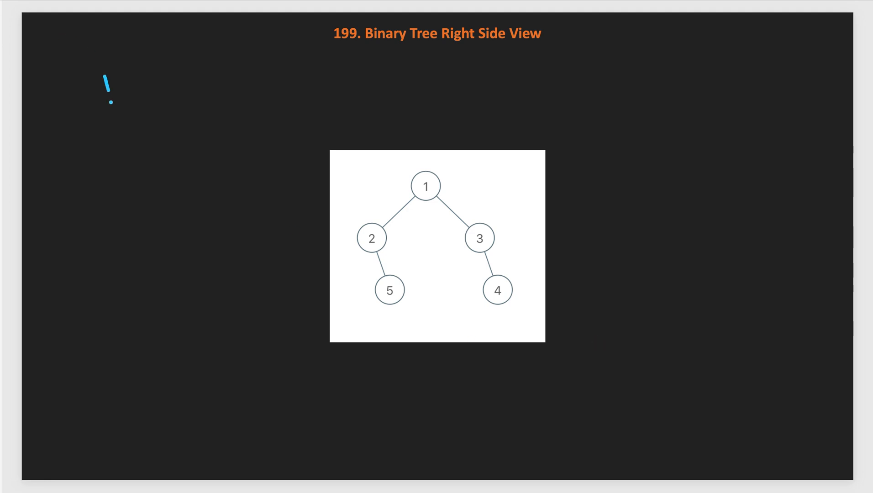
left_click_drag(104, 75, 136, 100)
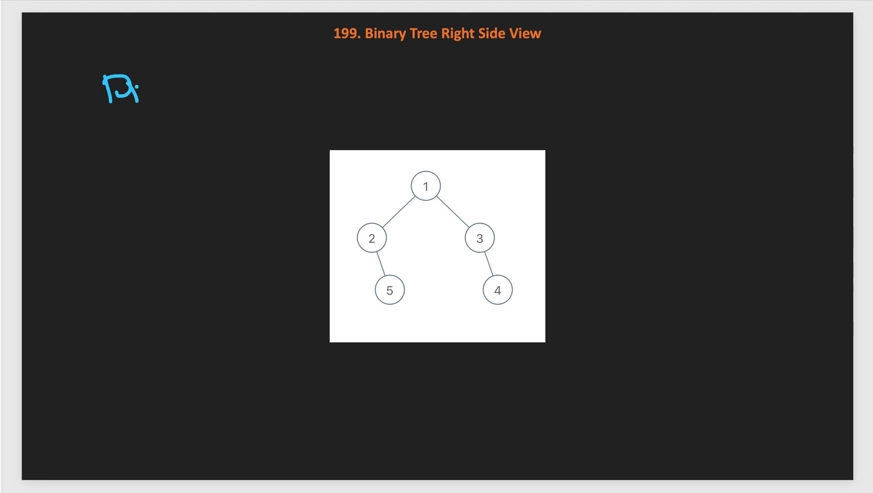
left_click_drag(106, 89, 167, 189)
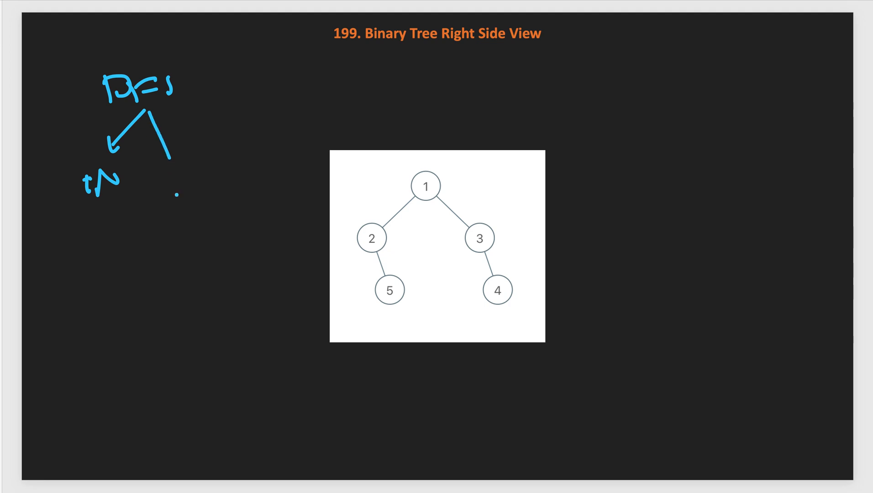
left_click_drag(164, 148, 206, 173)
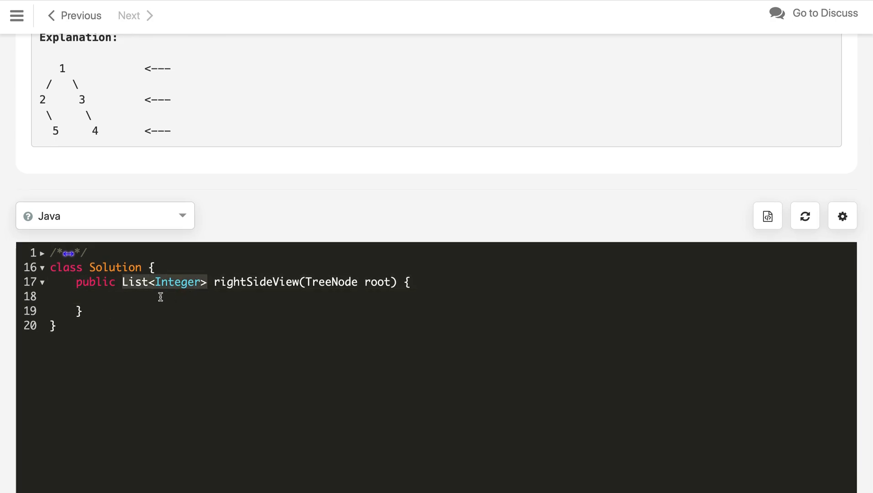
Step: Create List<Integer> list = new ArrayList() and pass root, 0, list to dfs
type("List<Integer> lis")
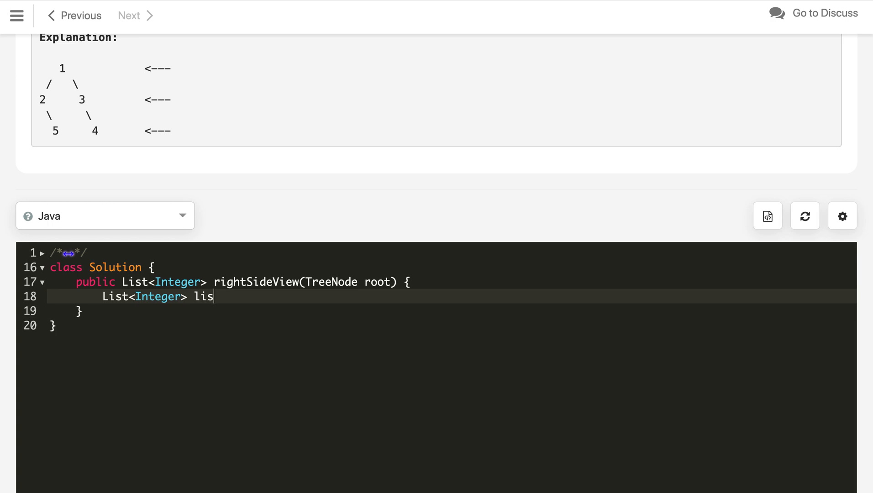
type("t = new")
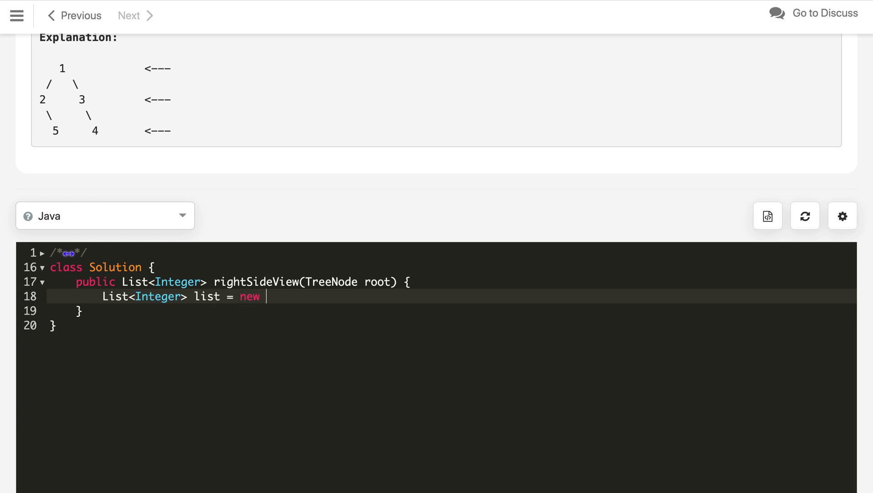
type("ArrayList();")
type("dfs(")
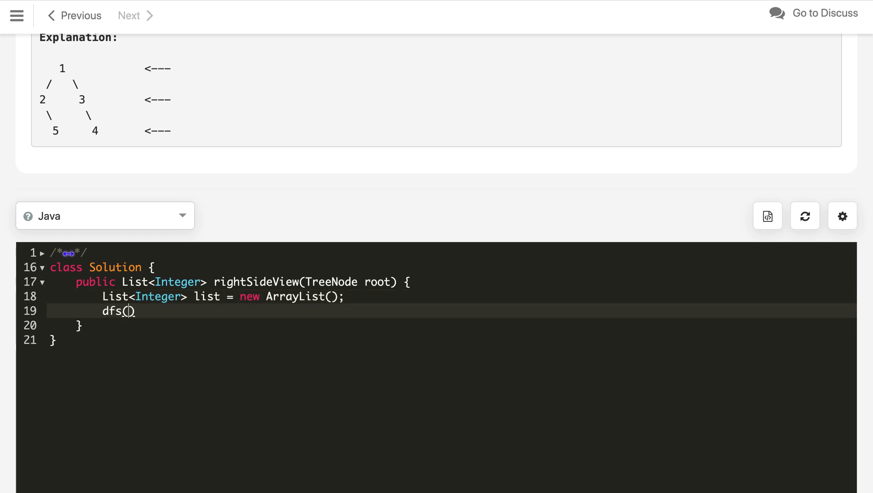
type("root, 0, list")
type("private vo")
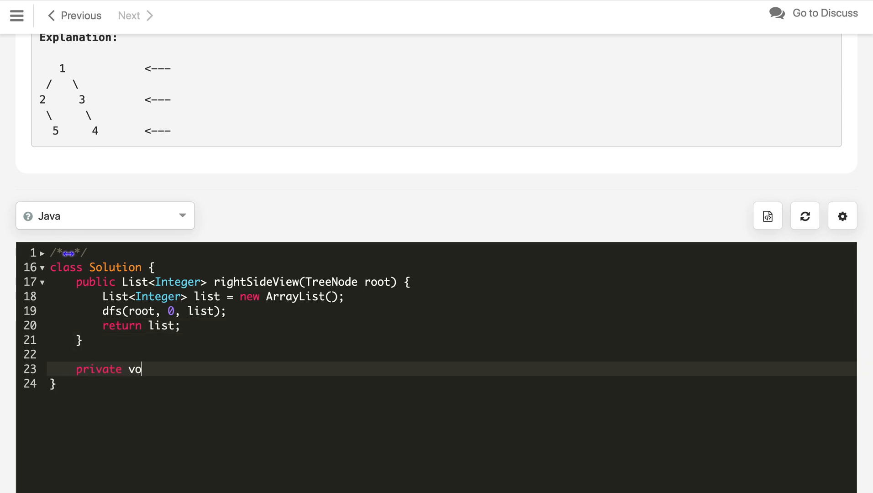
Step: Declare the dfs helper and return early when root == null
type("id dfs()")
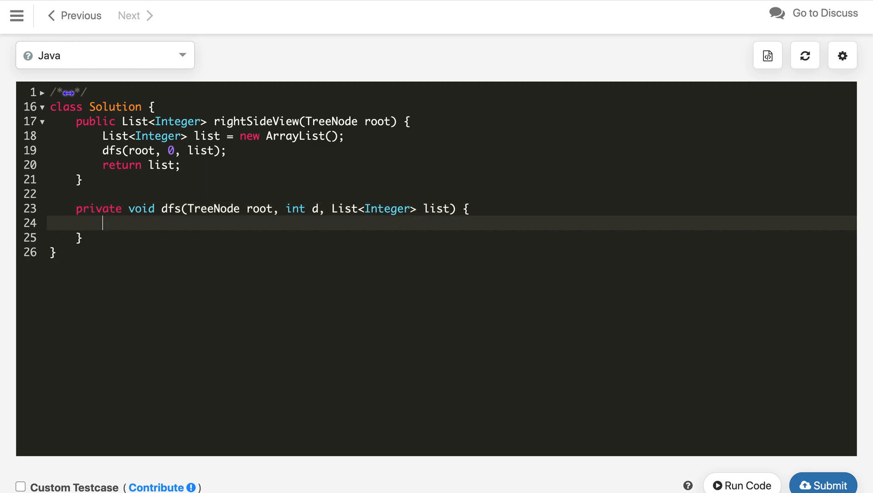
type("if(root ==)")
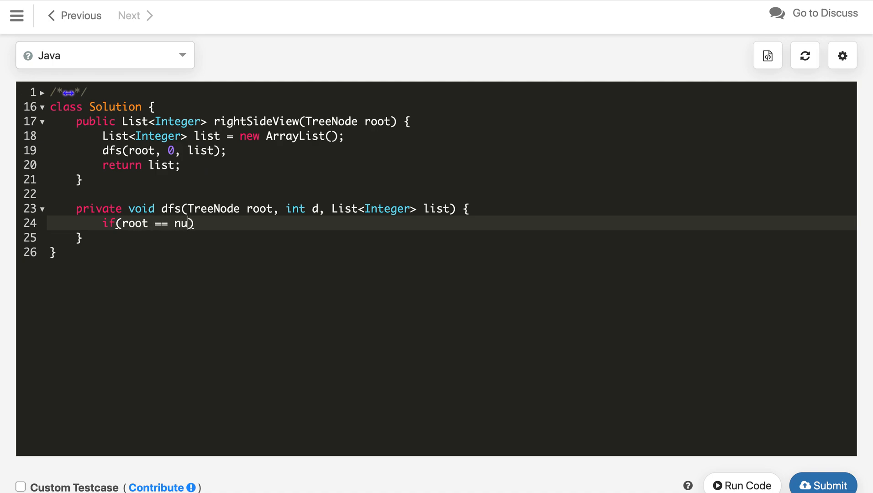
type("ll)")
type("if")
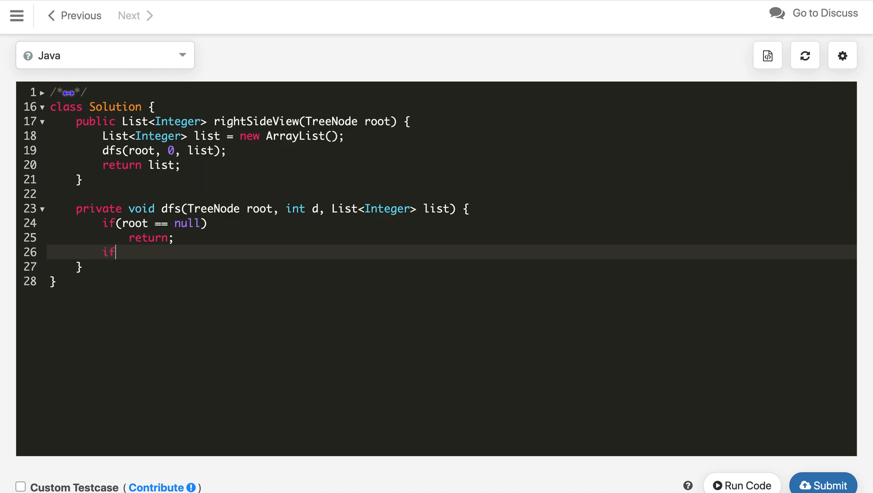
Step: Add root.val when list.size() == d, then call dfs(root.right, d + 1, list)
type("(list.)")
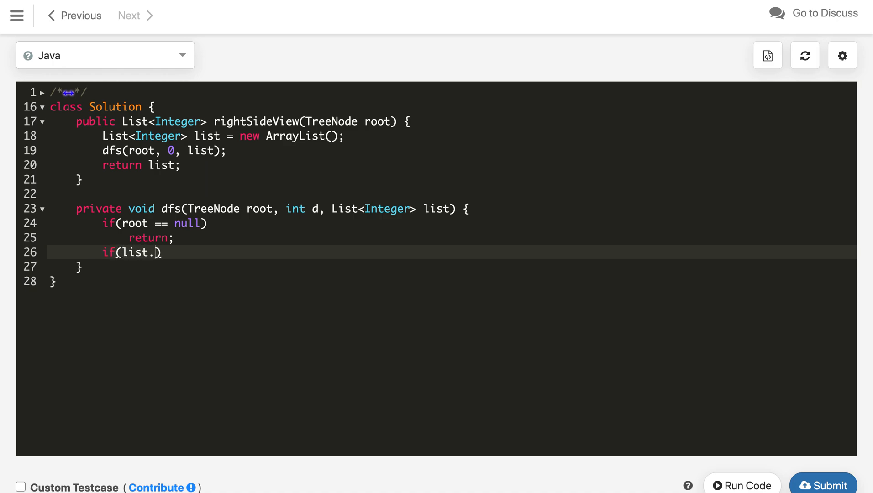
type("size() ==)")
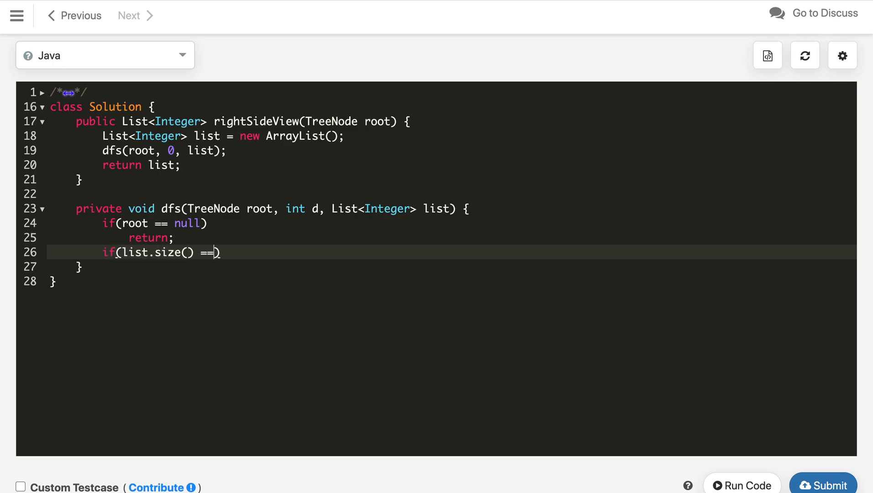
type("d)")
type("list.a")
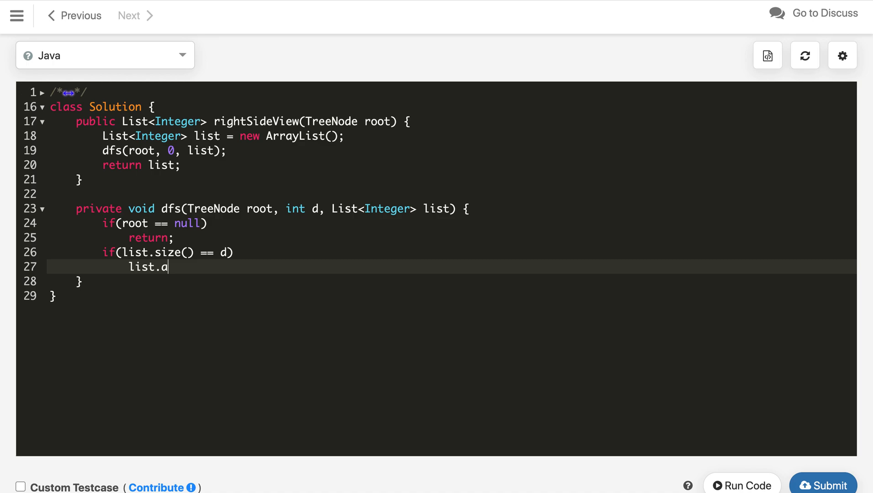
type("dd(root.a)")
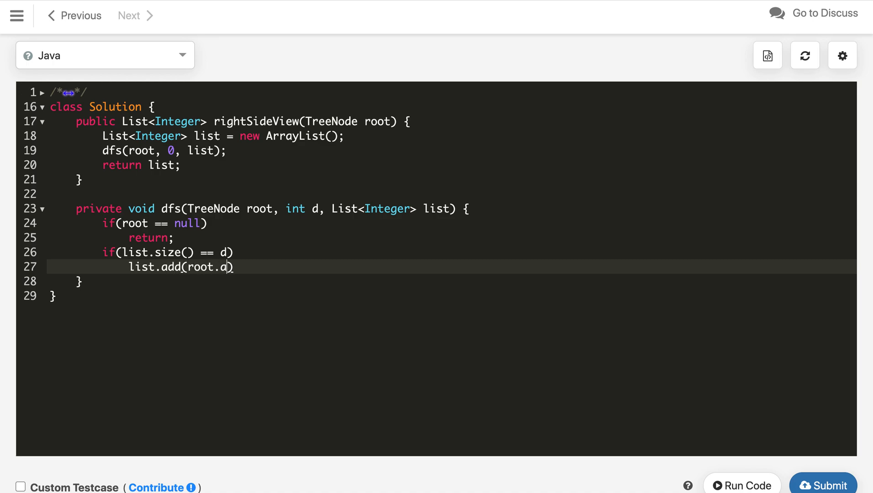
type("val);")
type("dfs(")
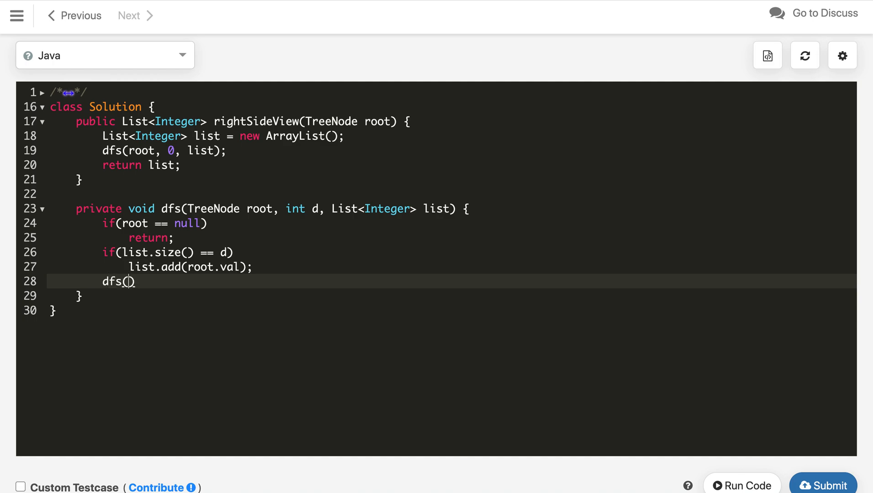
type("root.right")
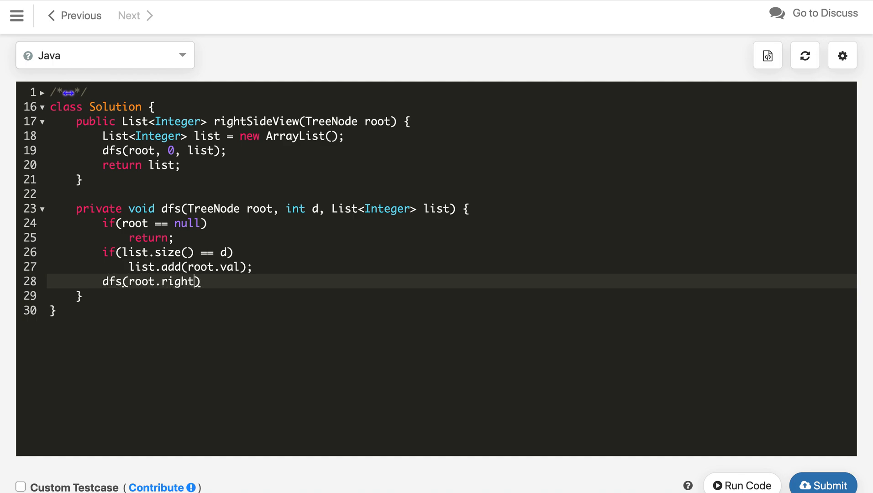
type(",")
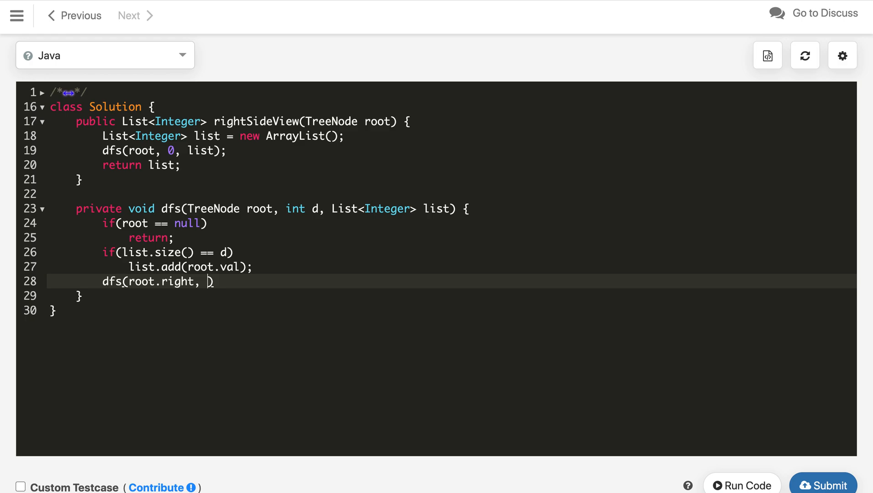
type("d + 1, list);")
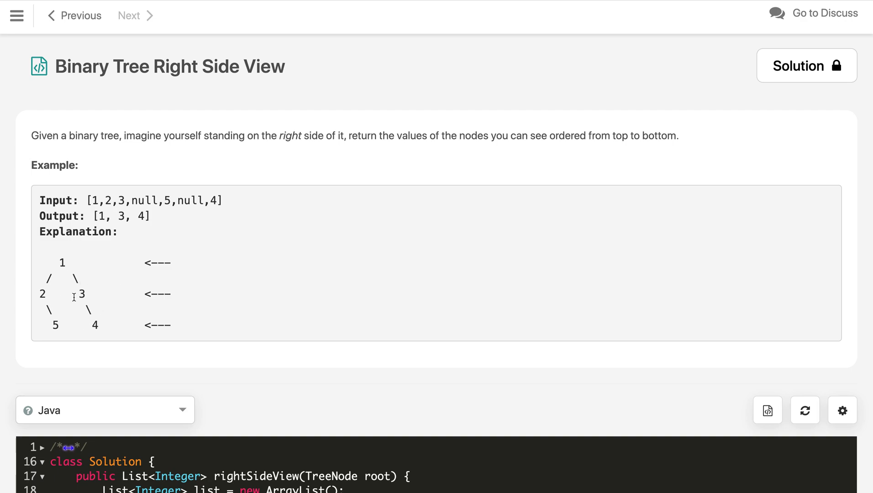
scroll("down", 3)
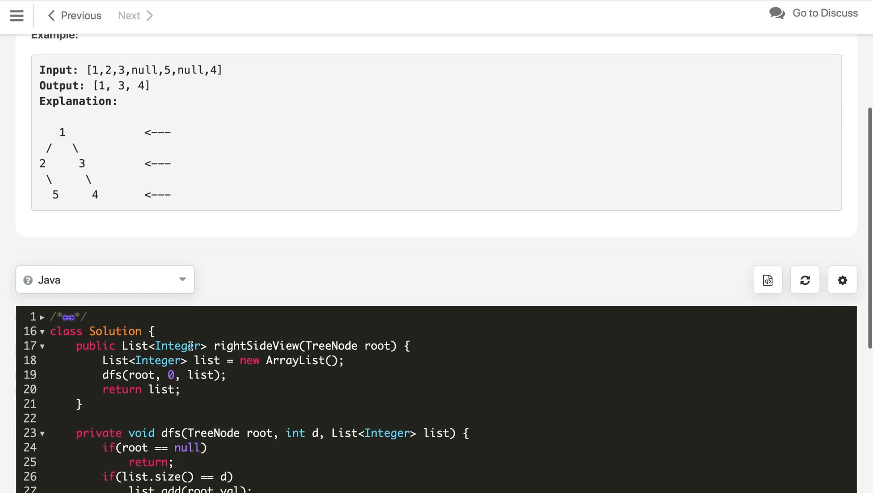
scroll("down", 3)
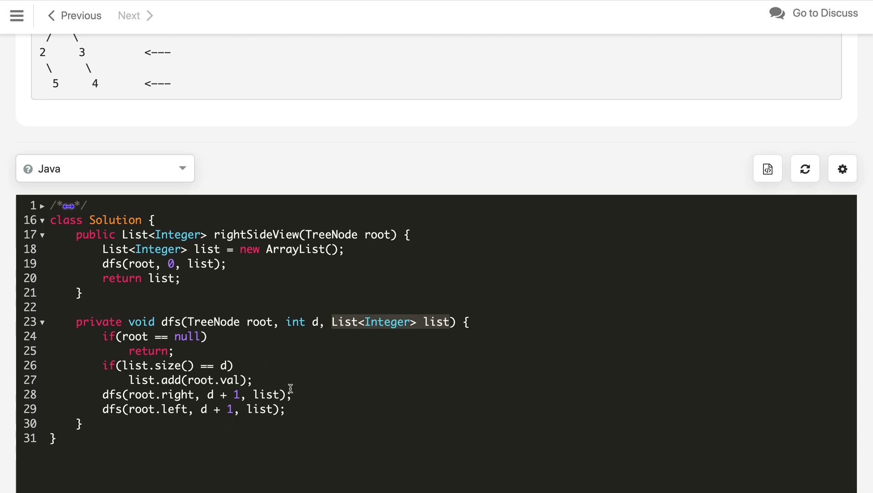
mouse_move(312, 388)
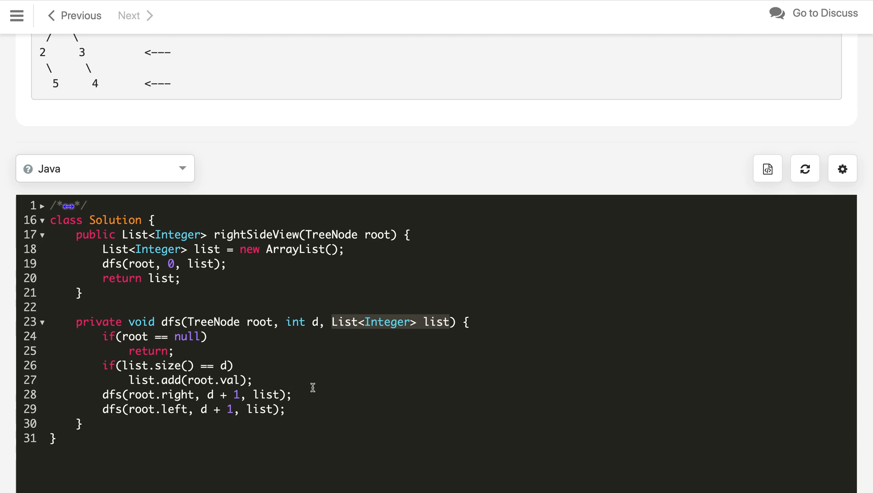
scroll("down", 3)
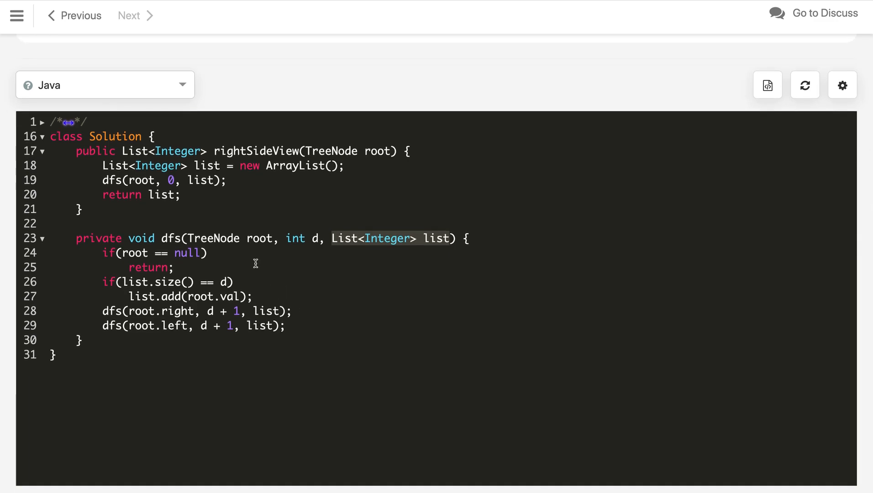
mouse_move(307, 329)
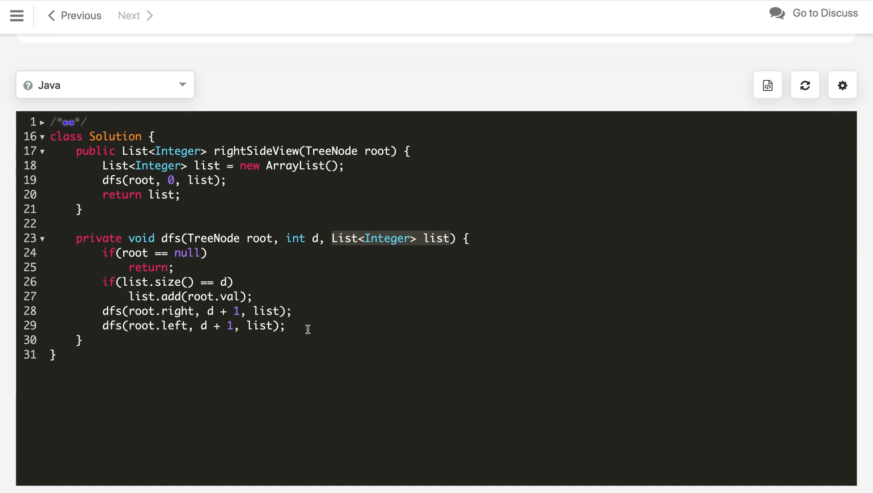
scroll("down", 3)
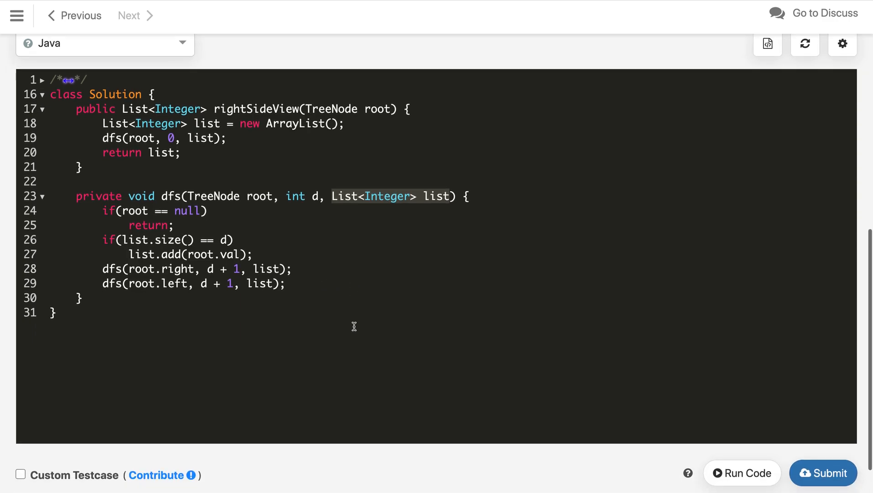